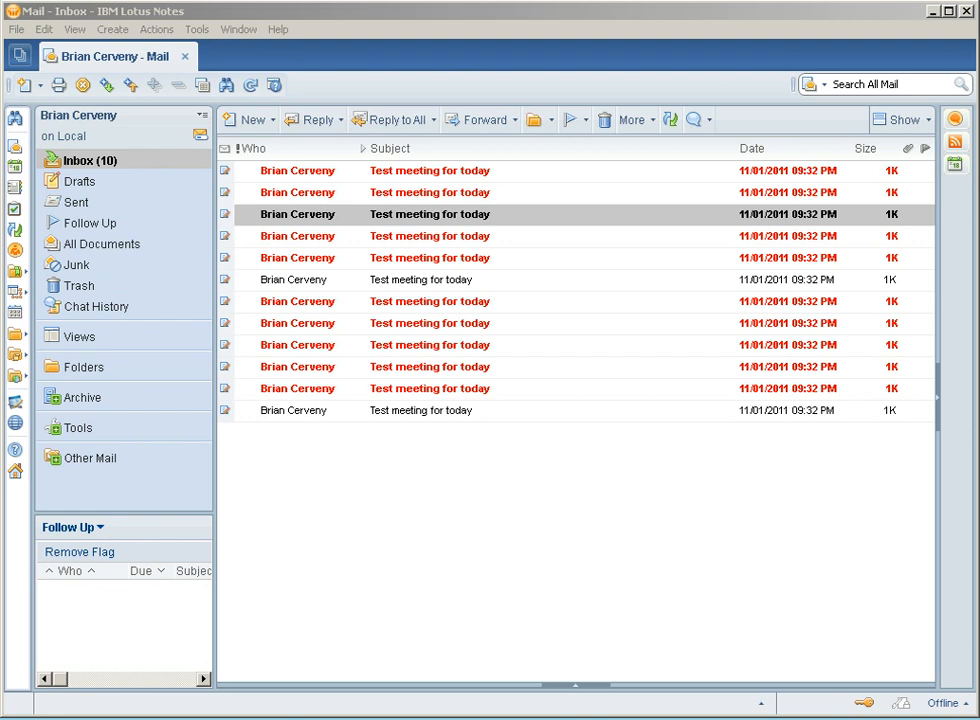
{"action": "mouse_move", "coordinate": [534, 569]}
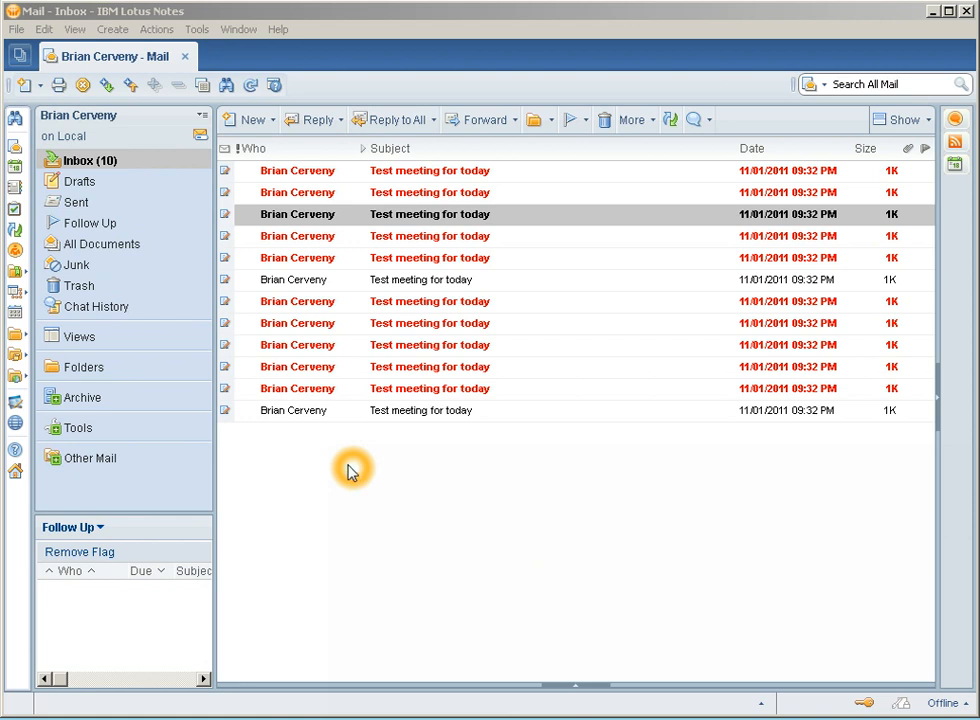
{"action": "mouse_move", "coordinate": [229, 189]}
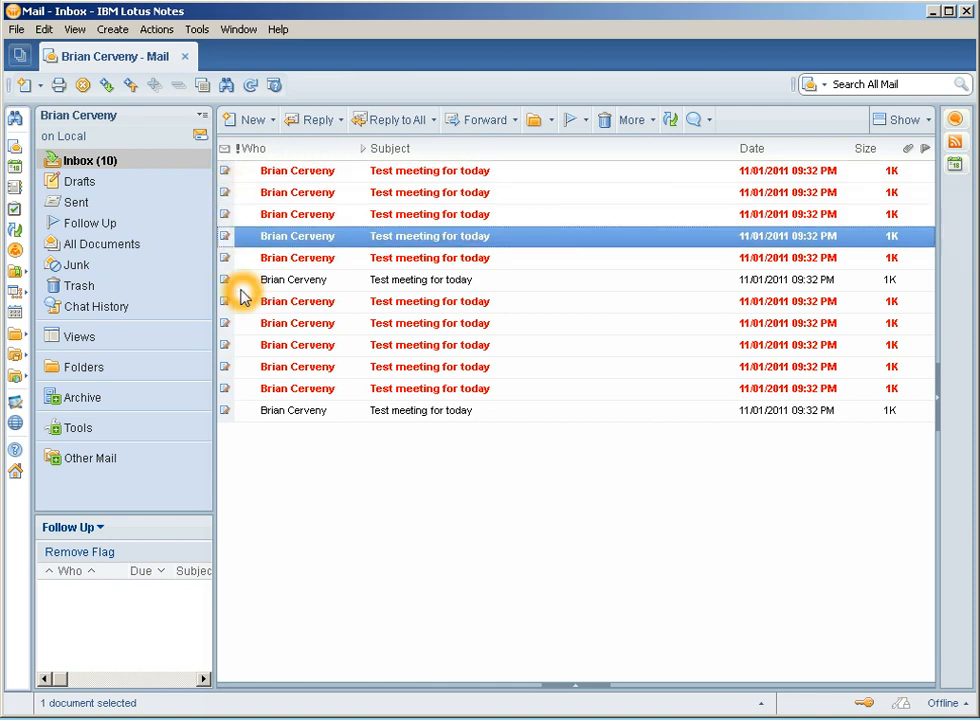
{"action": "mouse_move", "coordinate": [257, 332]}
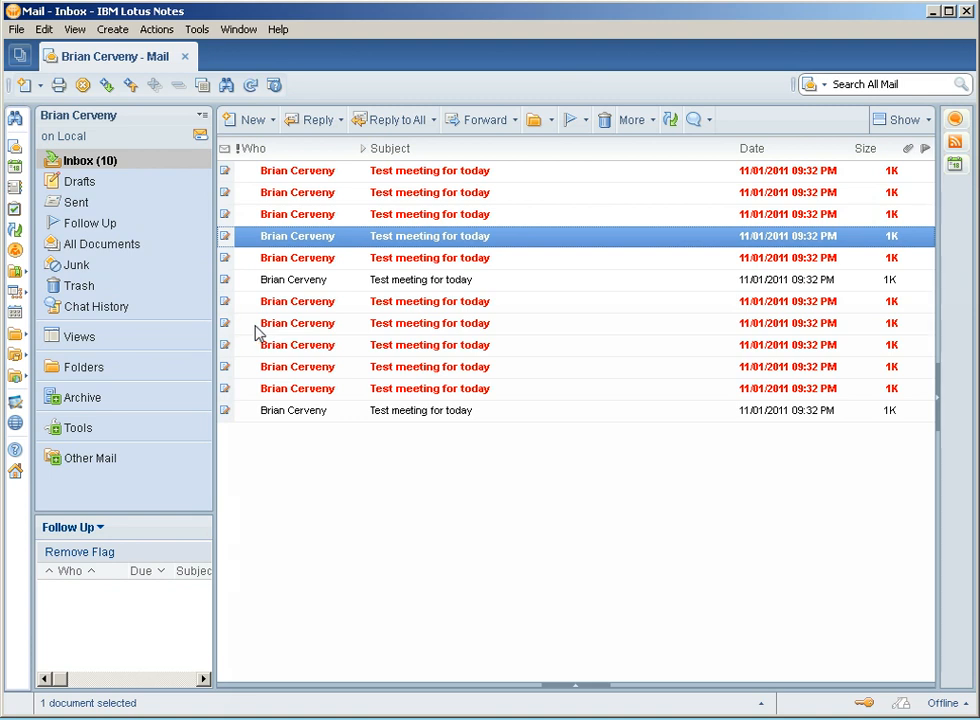
{"action": "mouse_move", "coordinate": [232, 436]}
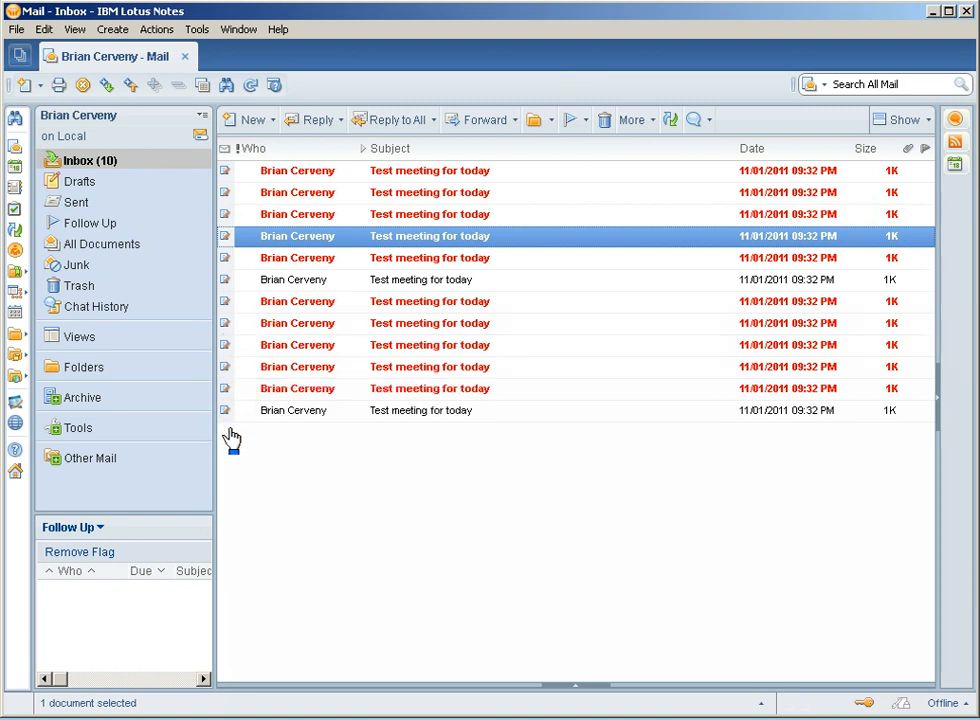
{"action": "mouse_move", "coordinate": [236, 382]}
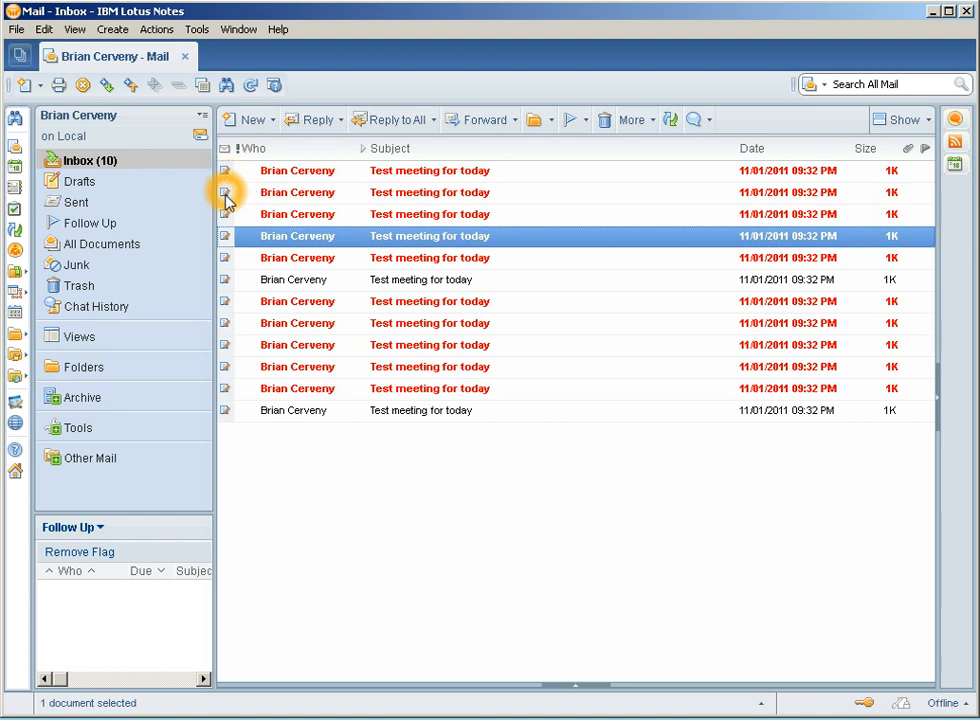
{"action": "mouse_move", "coordinate": [228, 237]}
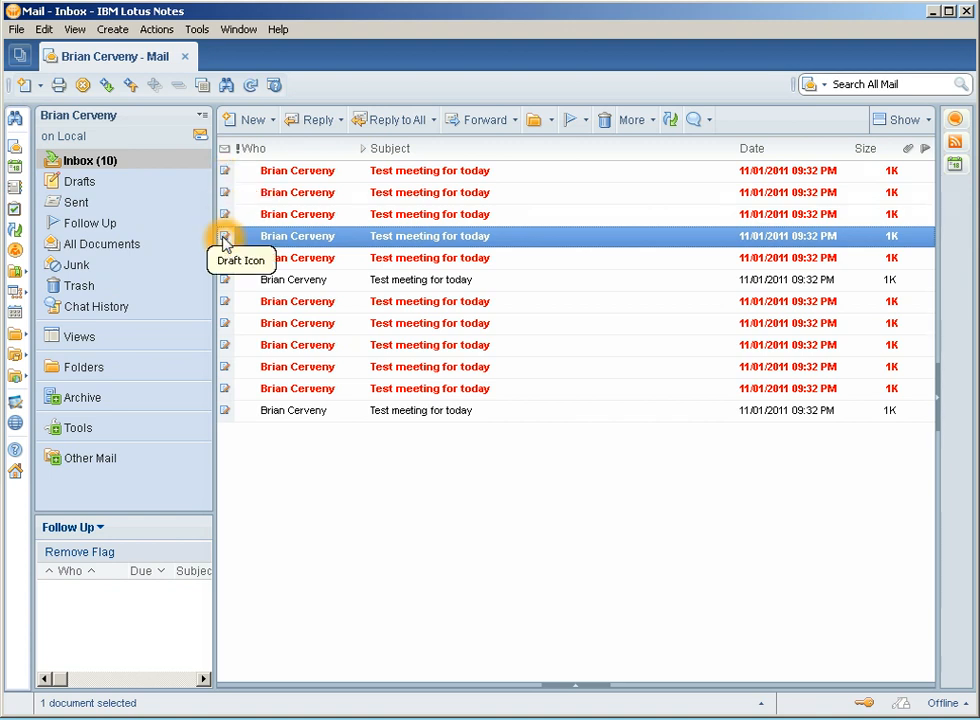
{"action": "mouse_move", "coordinate": [115, 347]}
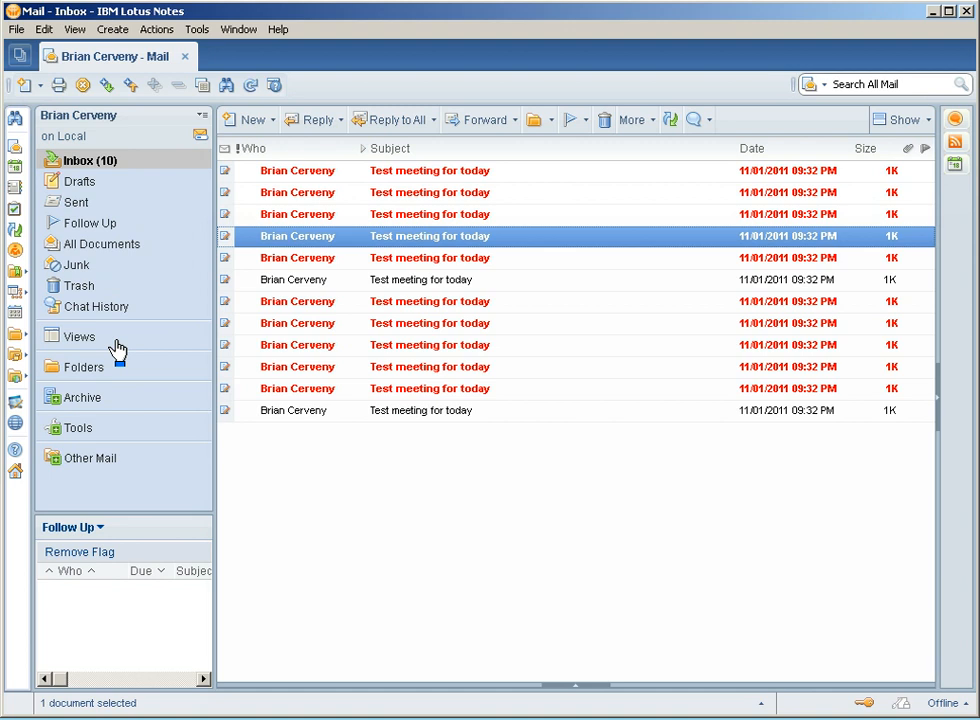
{"action": "mouse_move", "coordinate": [64, 64]}
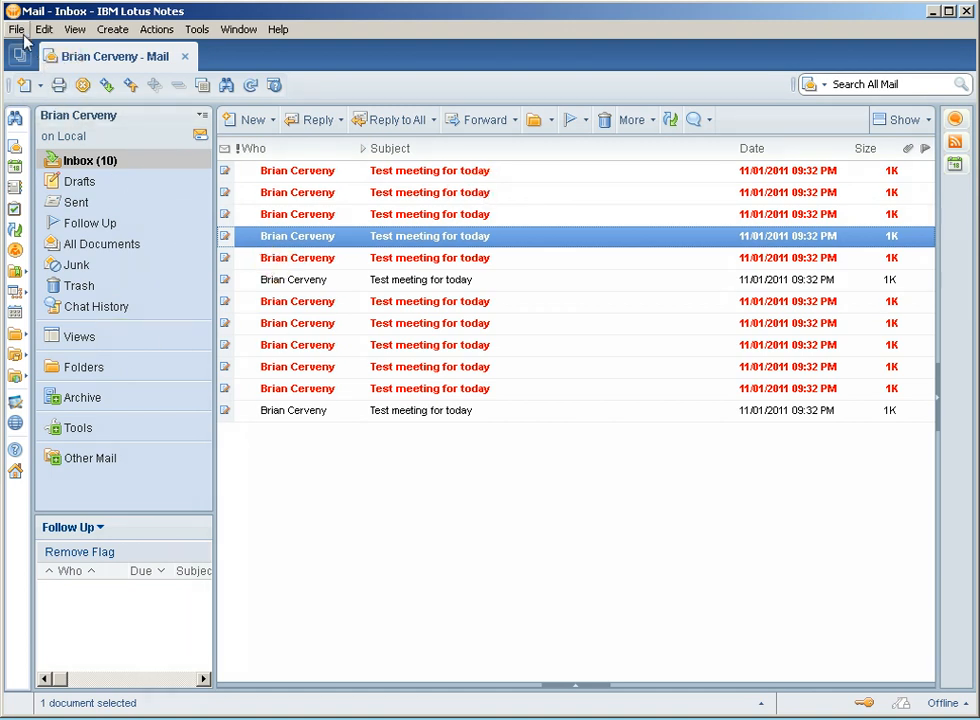
Step: Open File > Preferences and show the Basic Notes Client Configuration page
{"action": "left_click", "coordinate": [14, 29]}
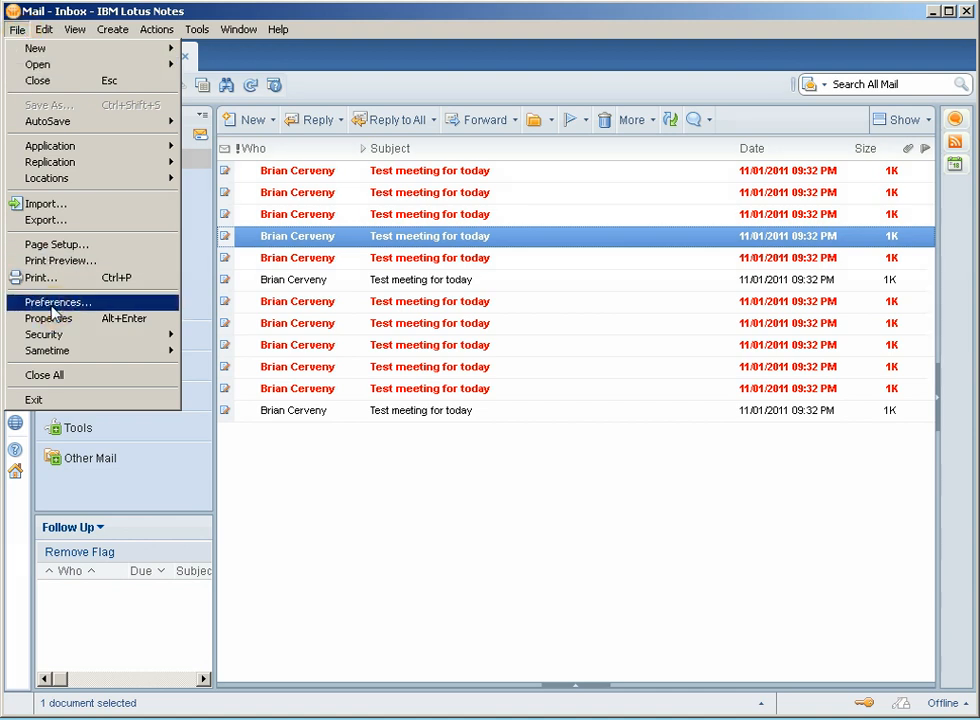
{"action": "left_click", "coordinate": [56, 302]}
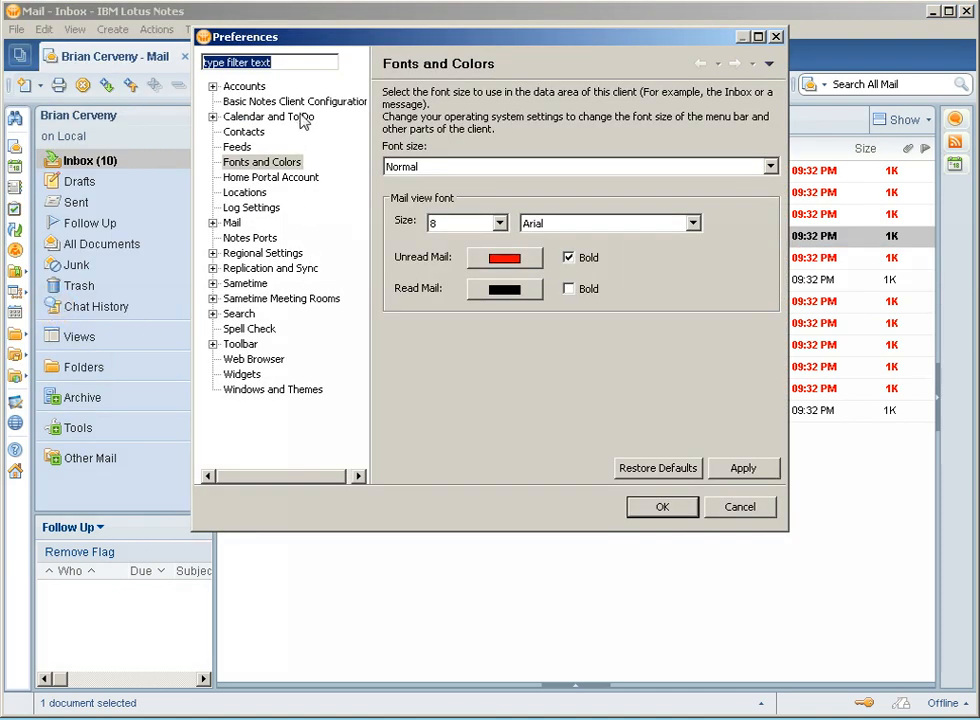
{"action": "left_click", "coordinate": [295, 101]}
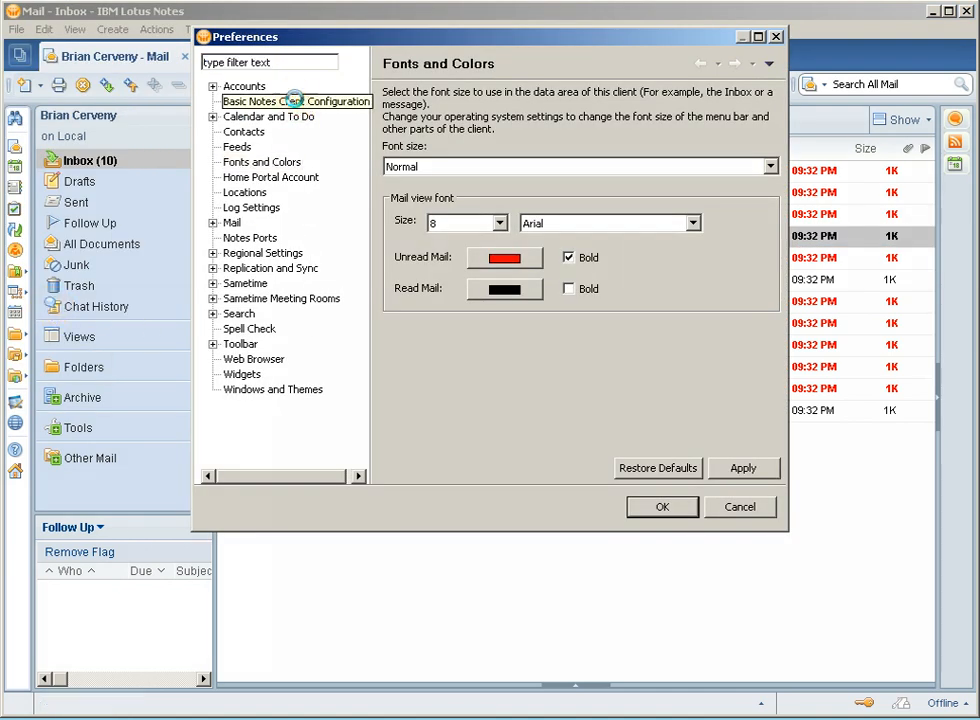
{"action": "left_click", "coordinate": [294, 101]}
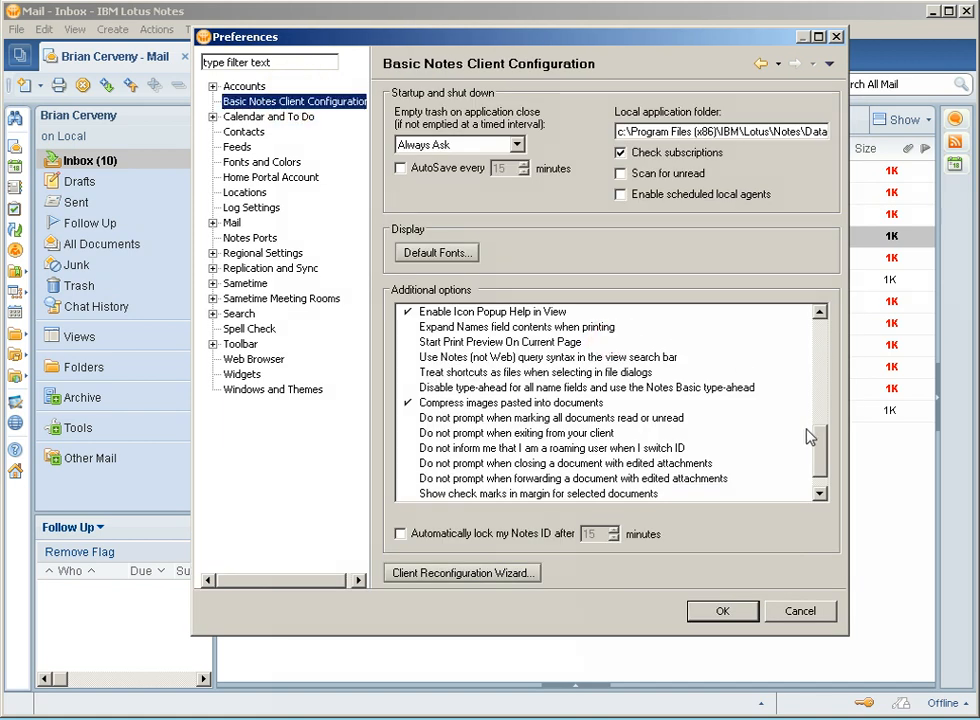
Step: Tick 'Show check marks in margin for selected documents' in the Additional options list
{"action": "scroll", "scroll_direction": "down", "scroll_amount": 3}
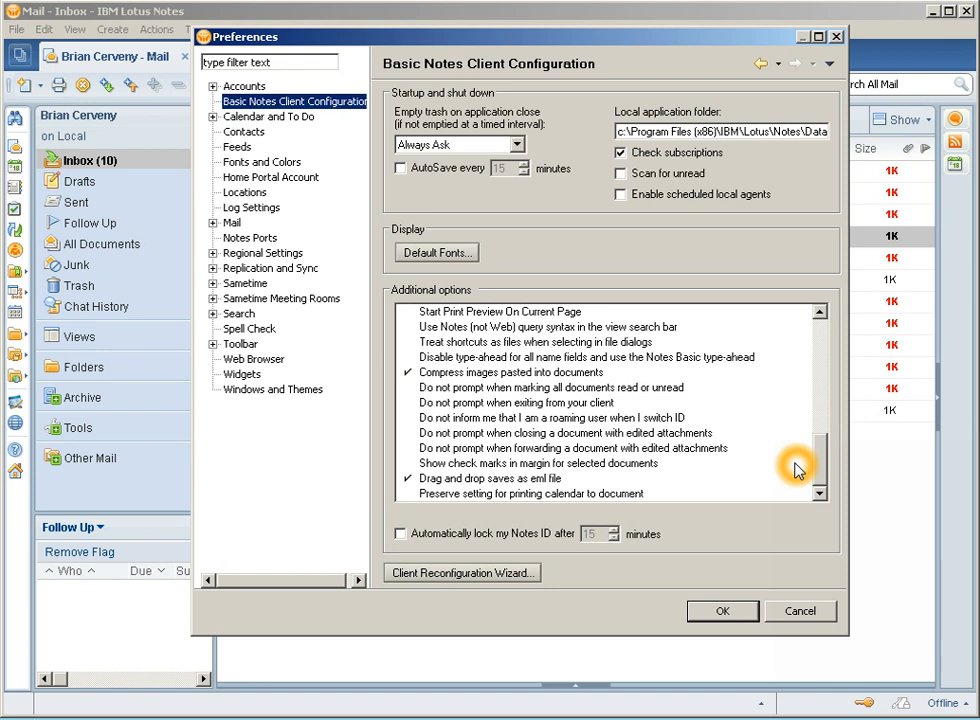
{"action": "mouse_move", "coordinate": [465, 472]}
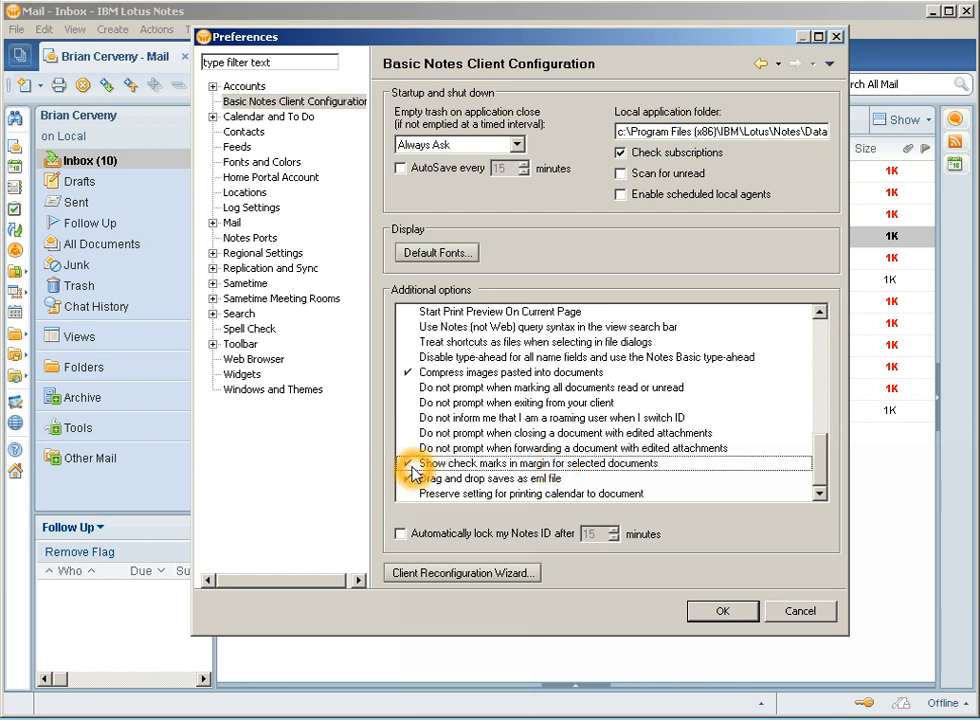
{"action": "left_click", "coordinate": [413, 463]}
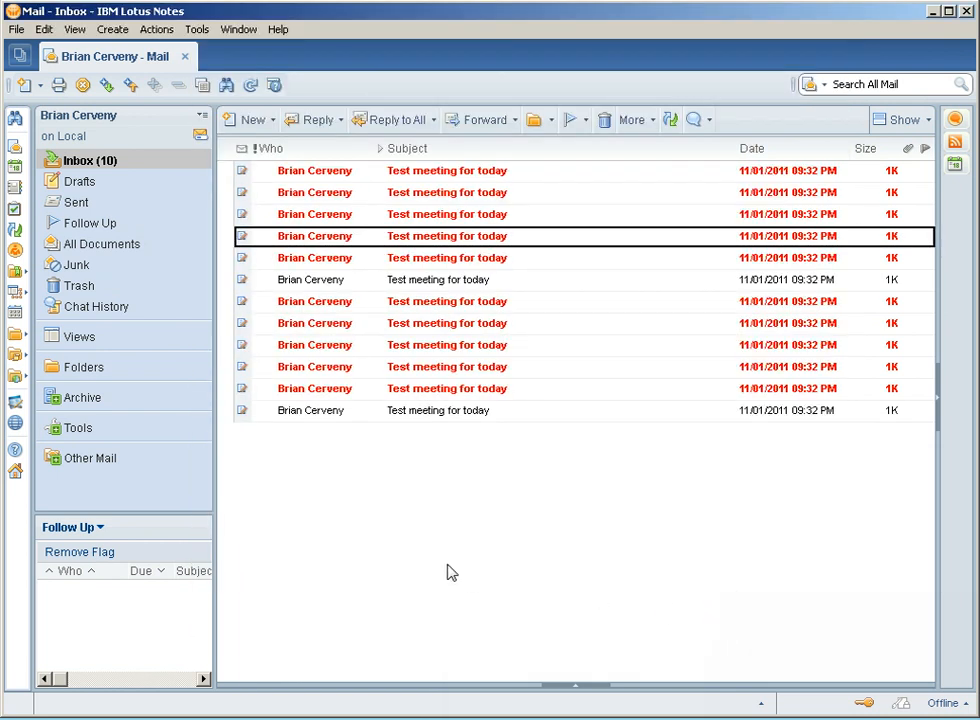
{"action": "mouse_move", "coordinate": [303, 382]}
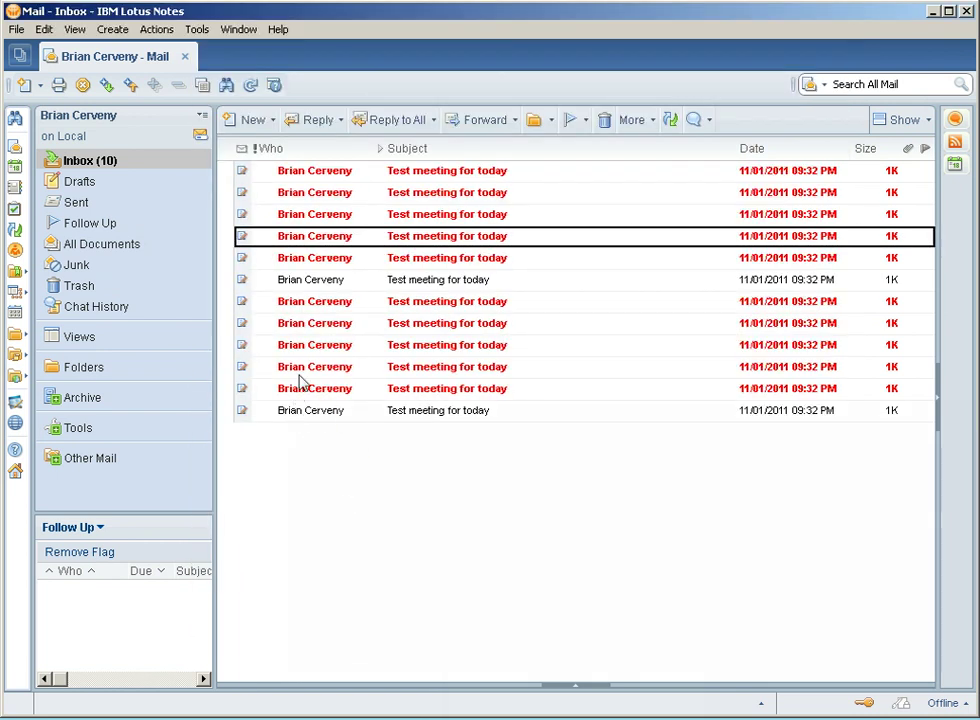
{"action": "mouse_move", "coordinate": [228, 181]}
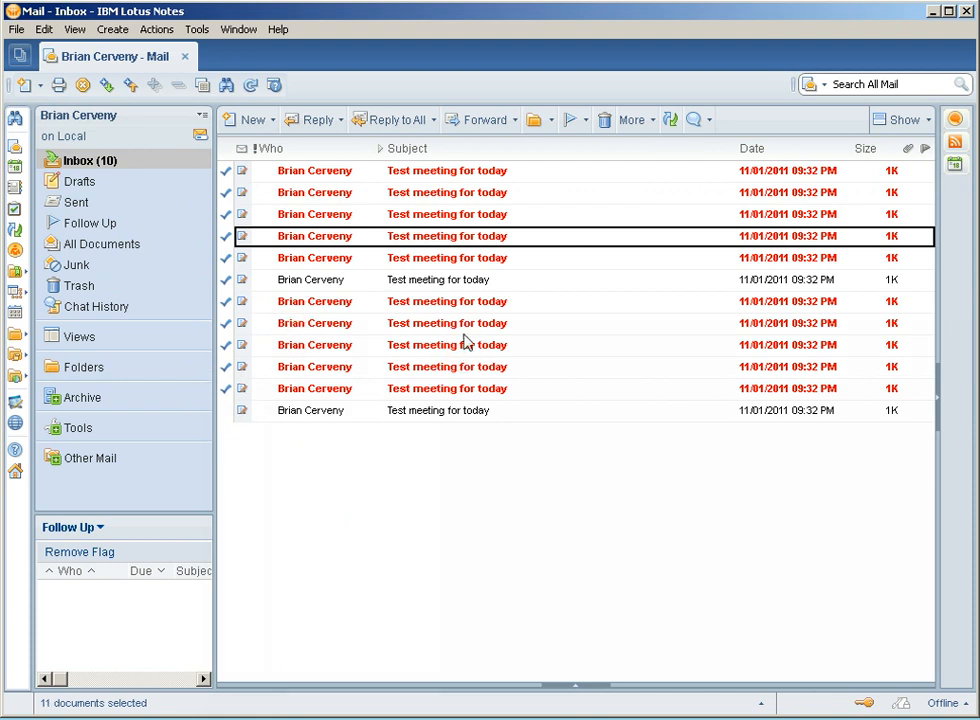
{"action": "mouse_move", "coordinate": [695, 528]}
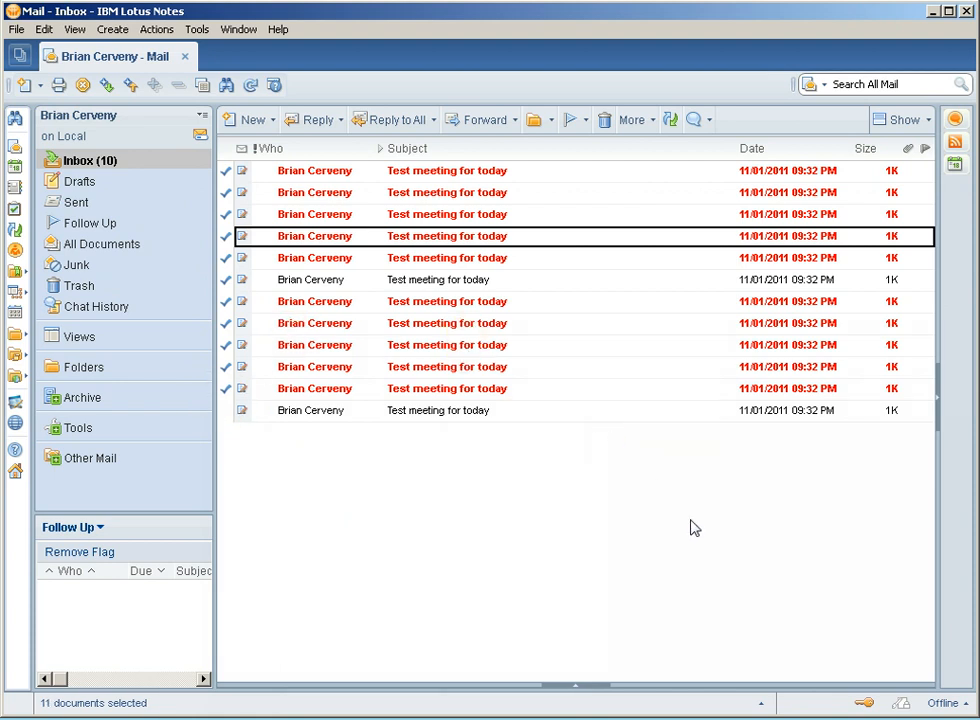